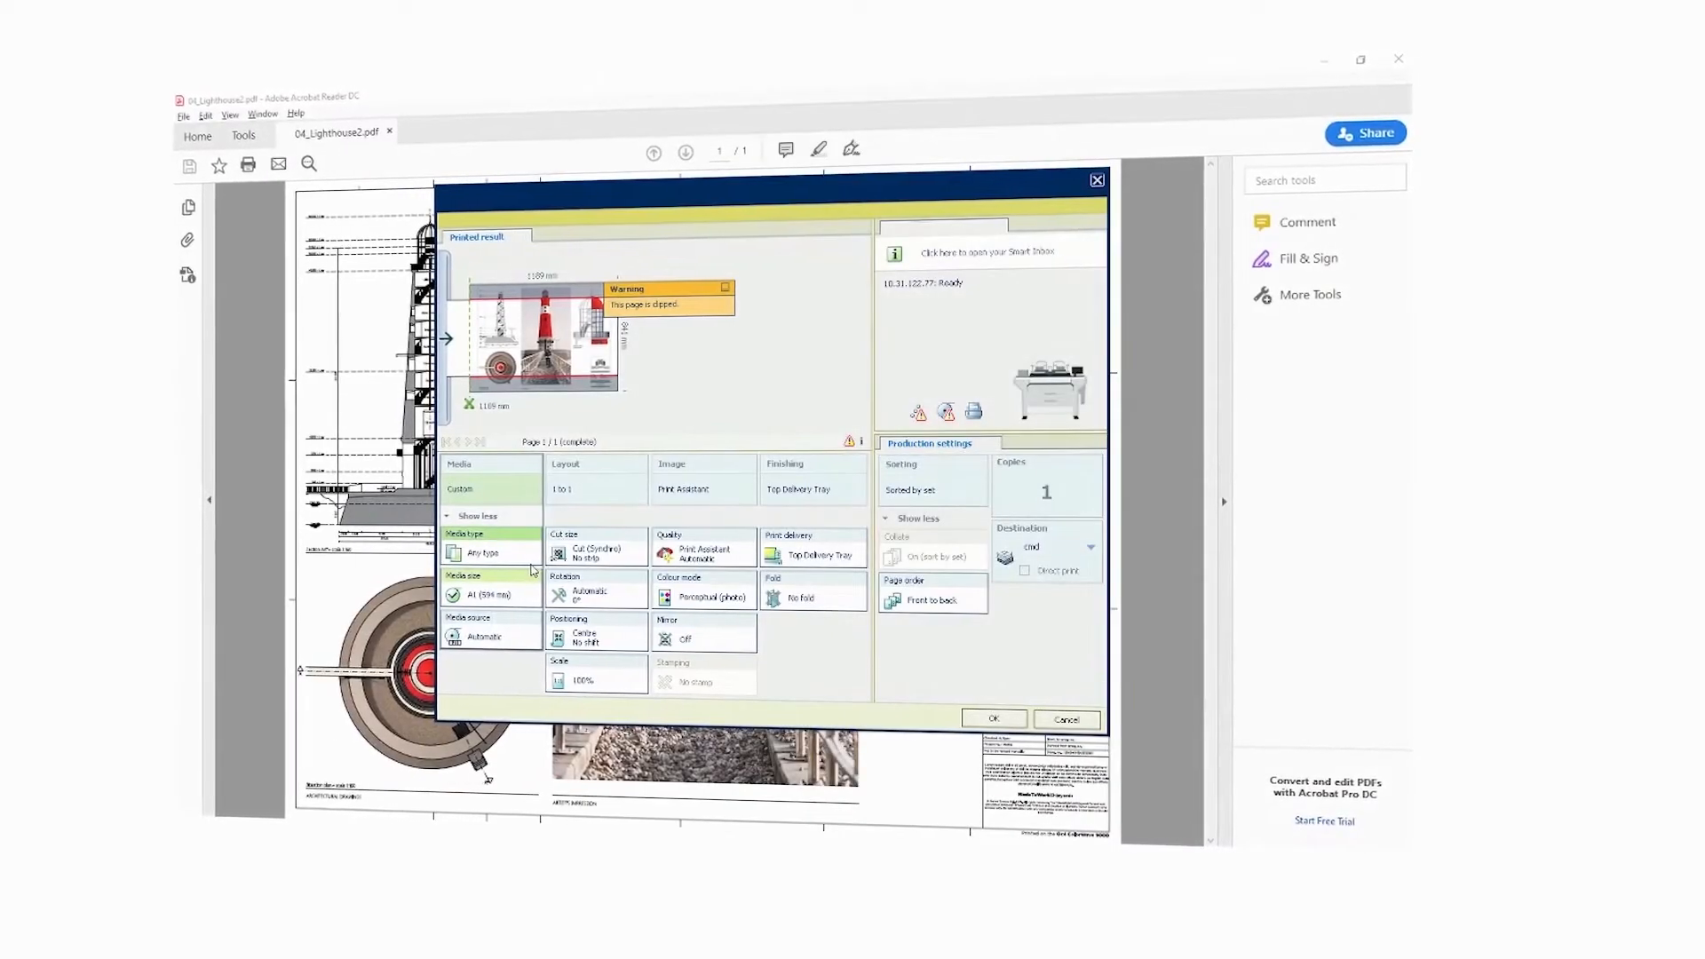
Step: Review the Scale dialog for 04_Lighthouse2.pdf, keeping Automatic (to media size) scaling
click(580, 681)
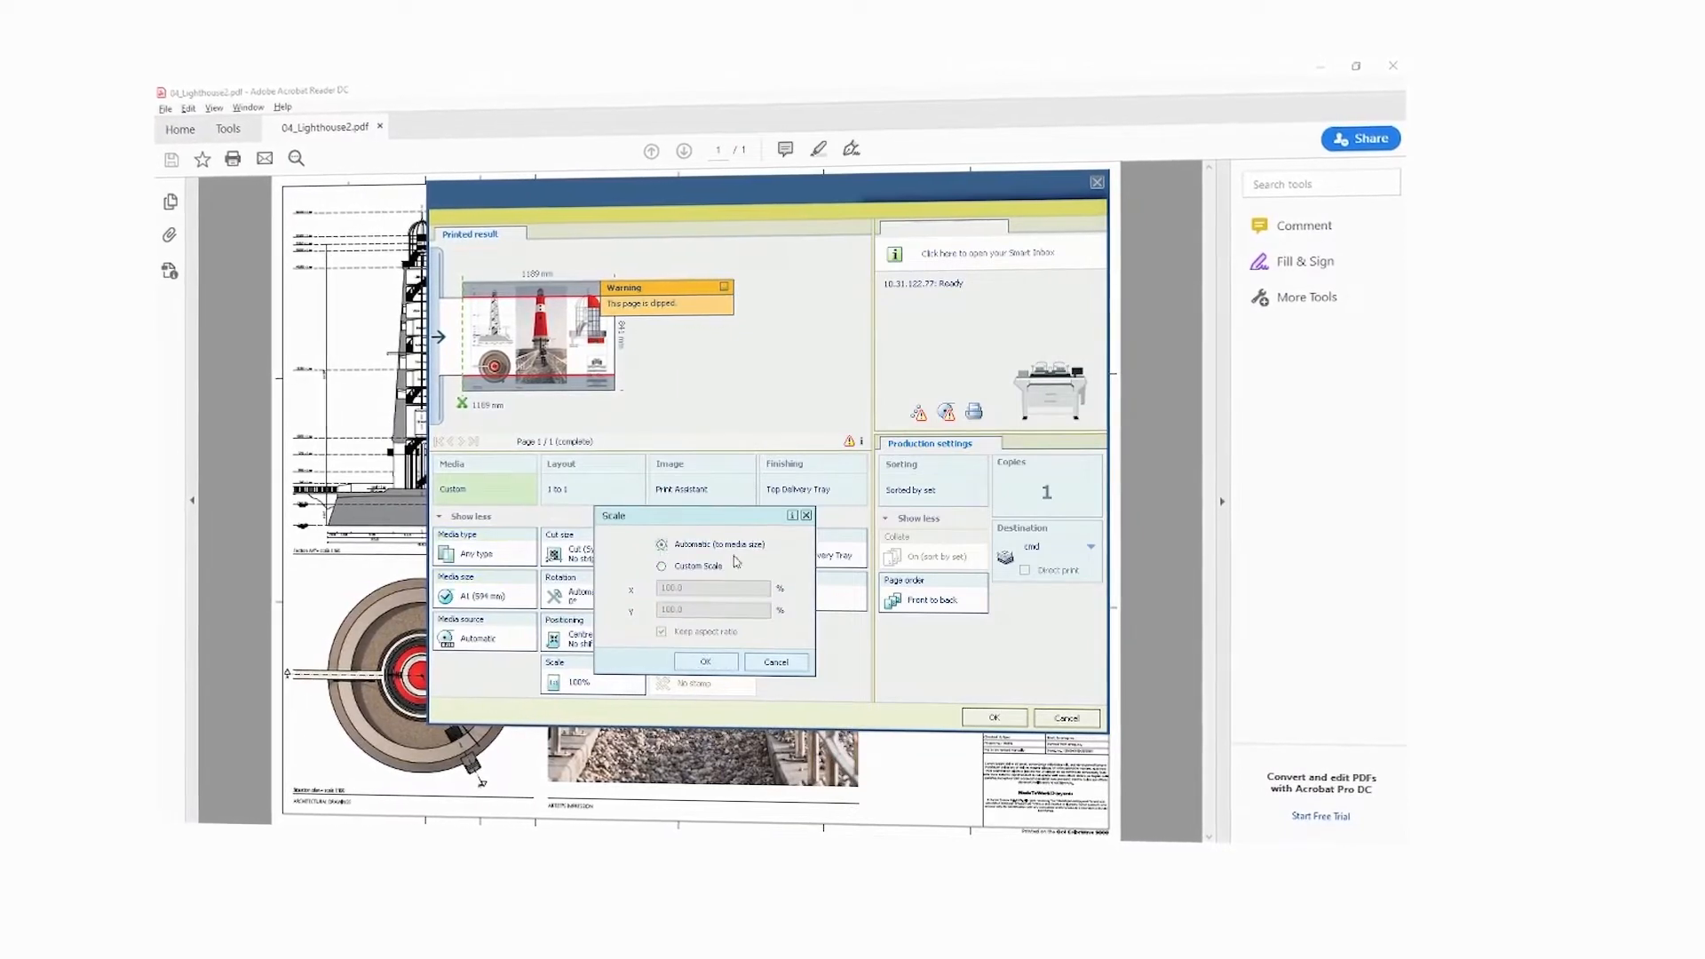
click(706, 662)
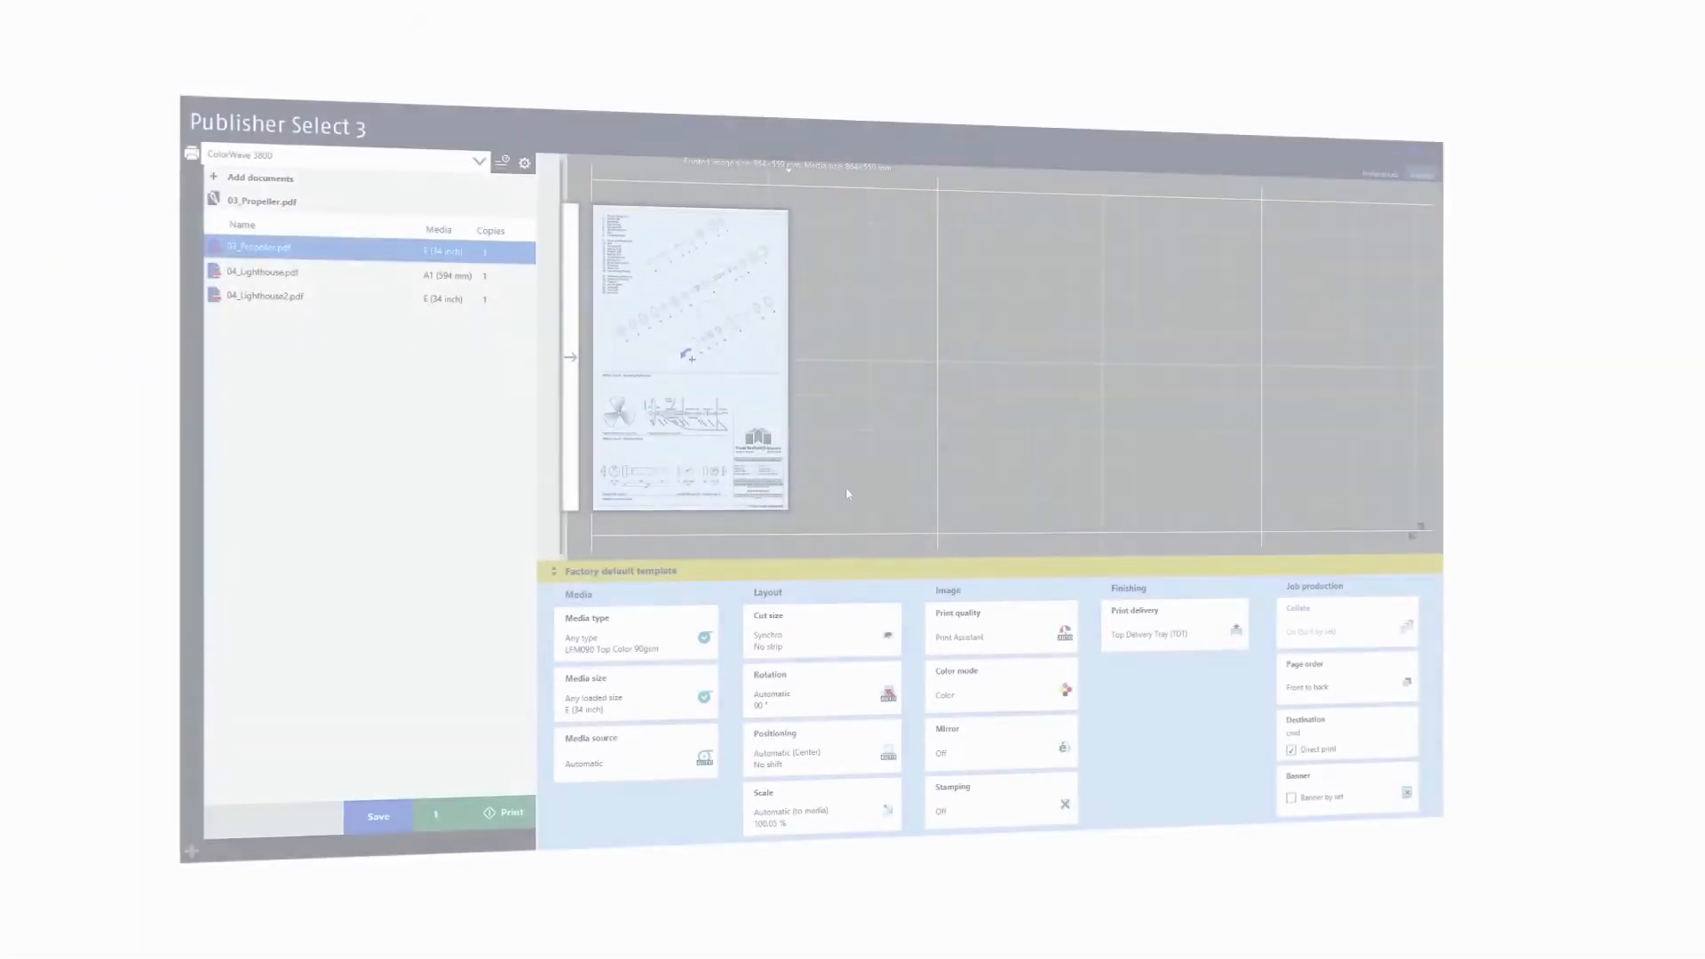
Step: Set 03_Propeller.pdf to High Speed print quality, then review the 04_Lighthouse and 04_Lighthouse2 jobs
click(1000, 631)
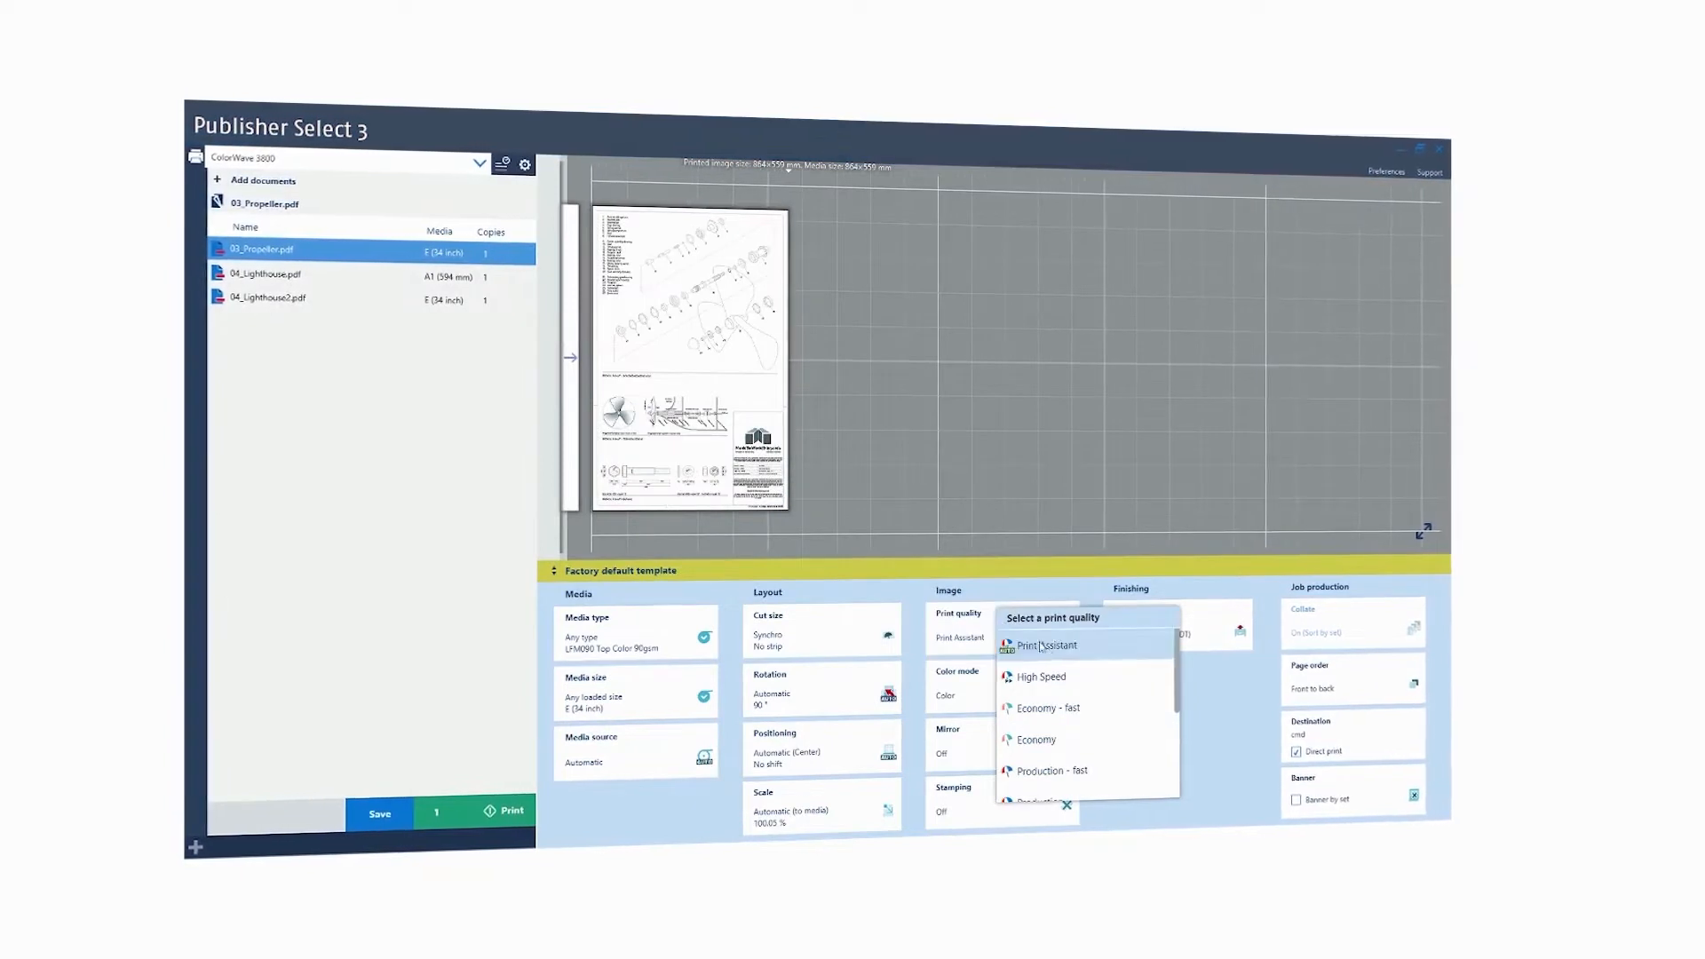
click(1039, 676)
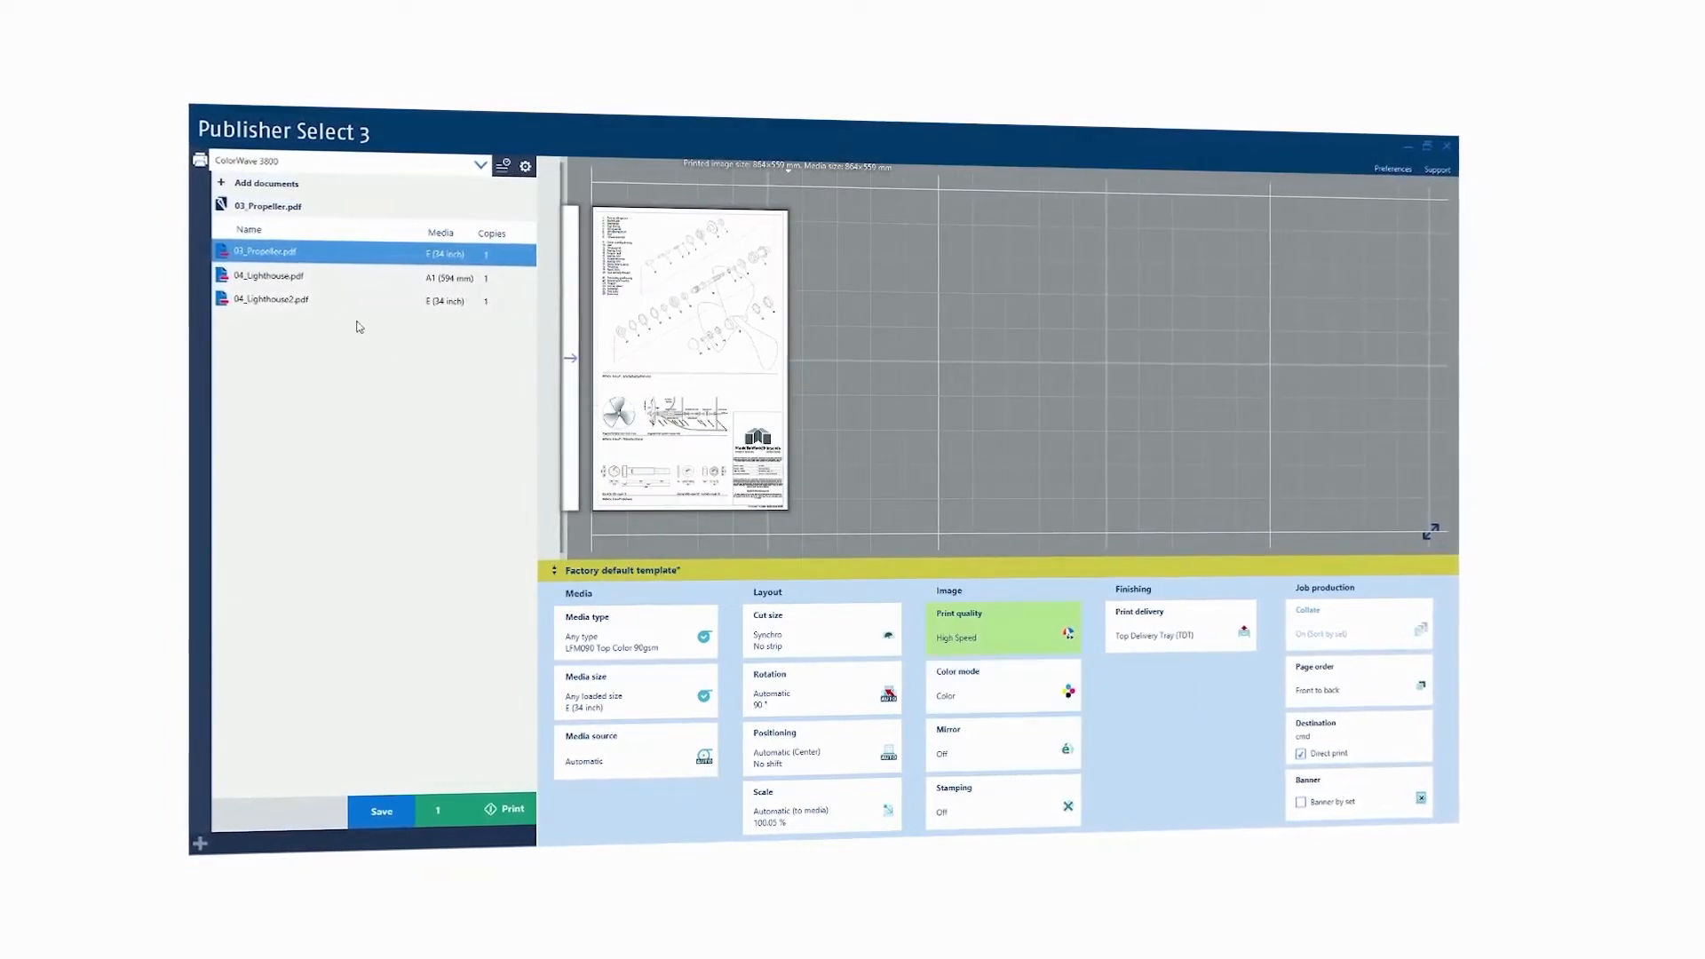
click(269, 276)
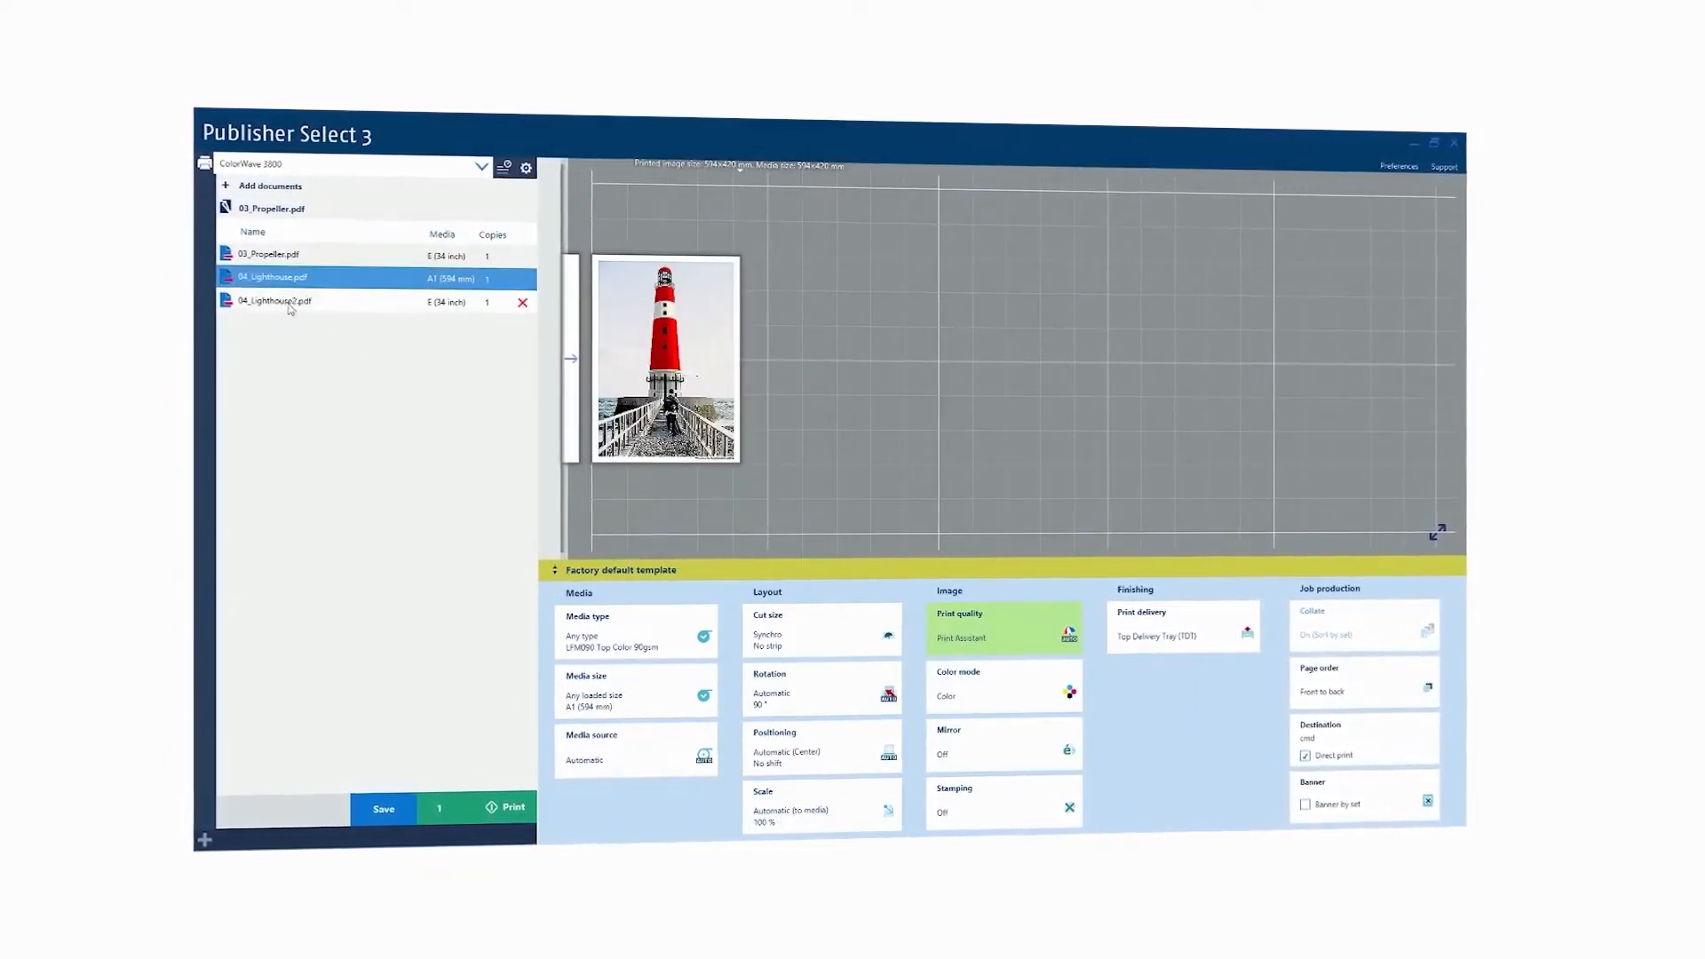
click(289, 302)
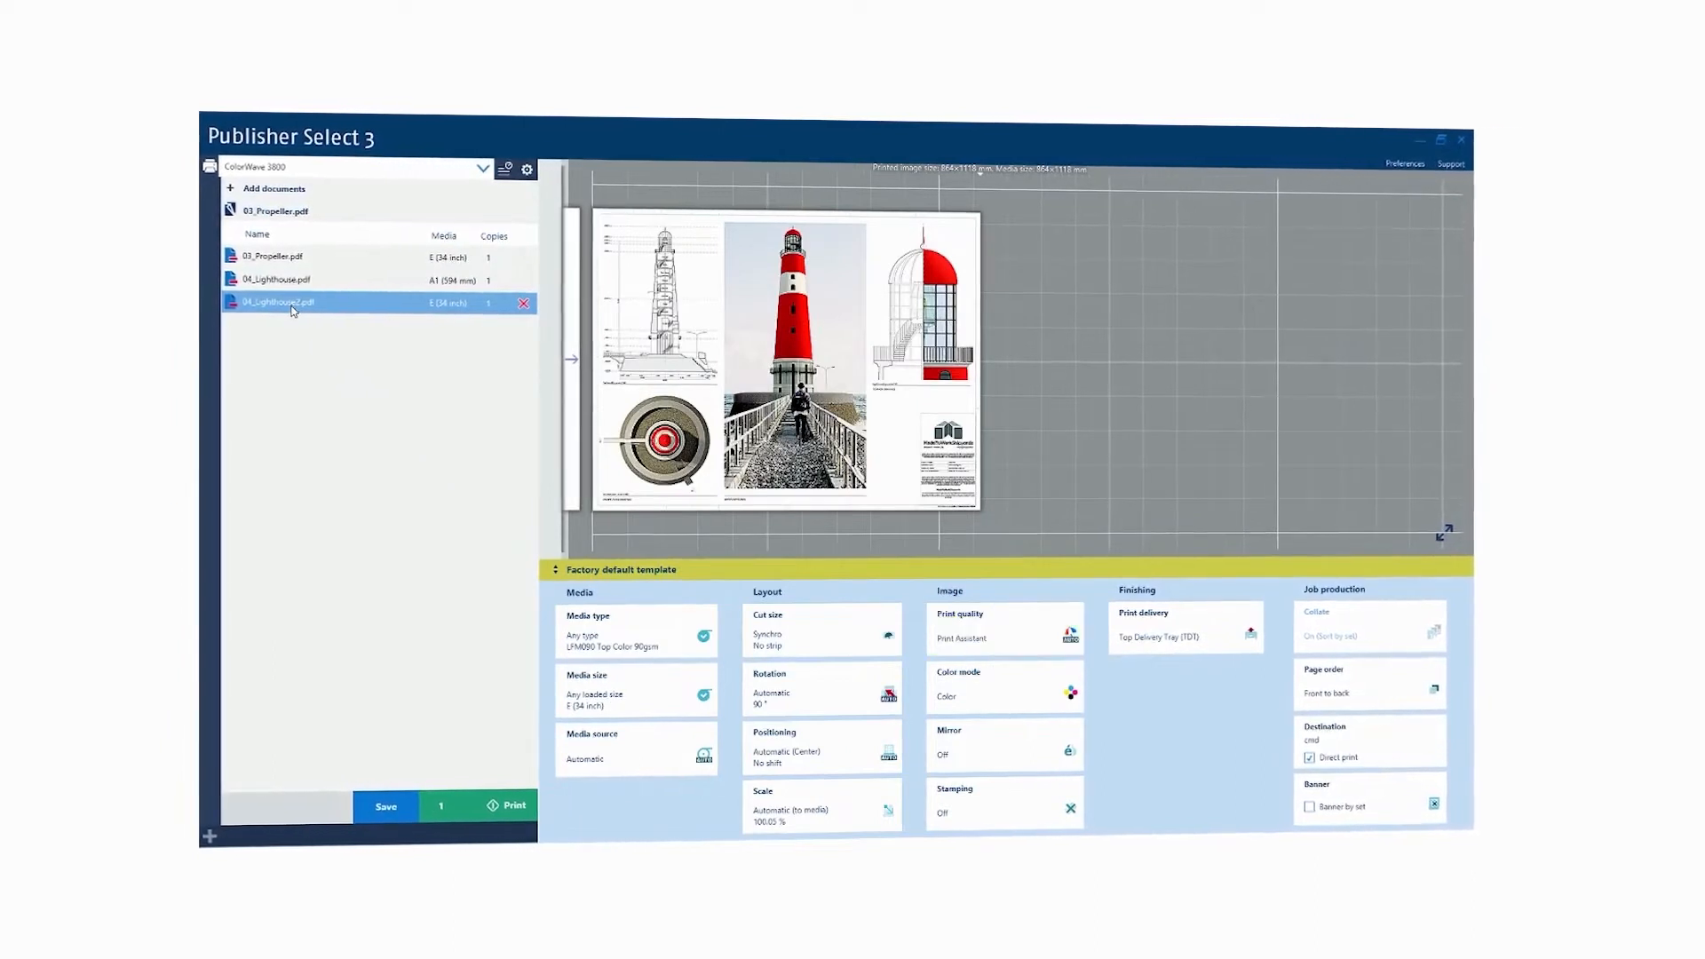